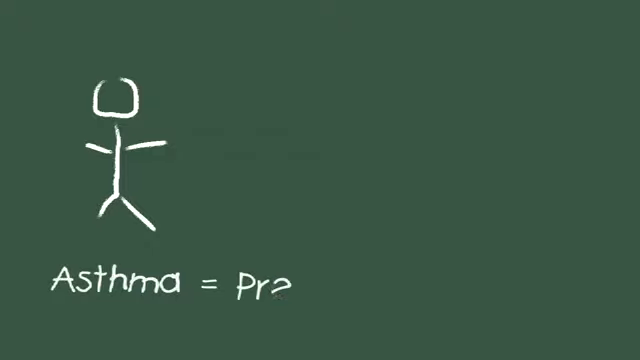
text(Pre-Existing Cor)
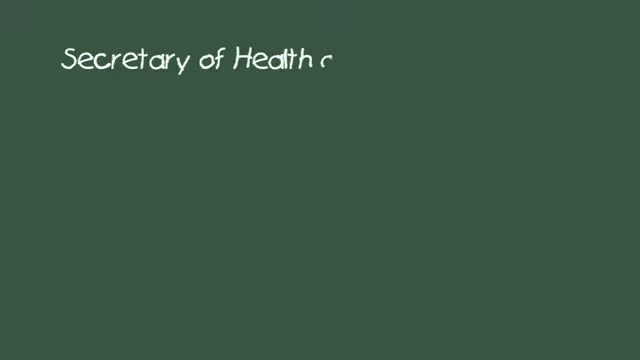
text(and Human Services)
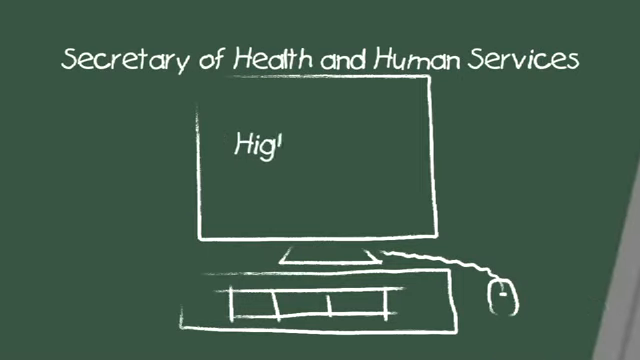
text(High-risk Pool Availabili)
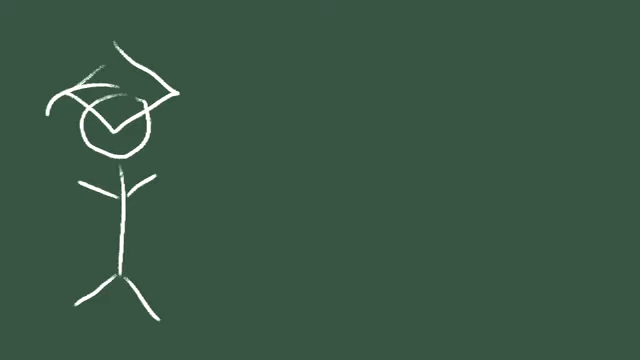
text(Tom)
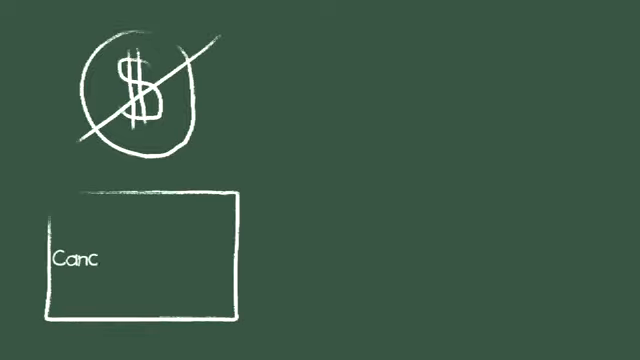
text(Cancer Screenings)
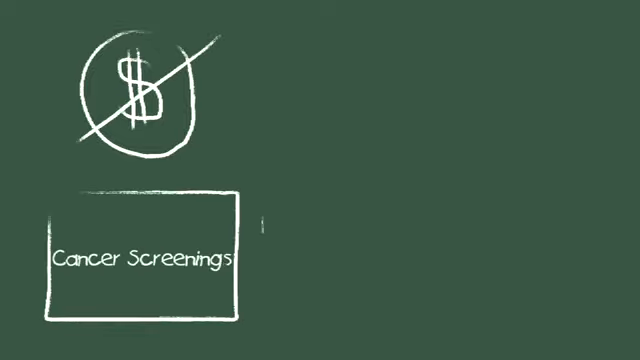